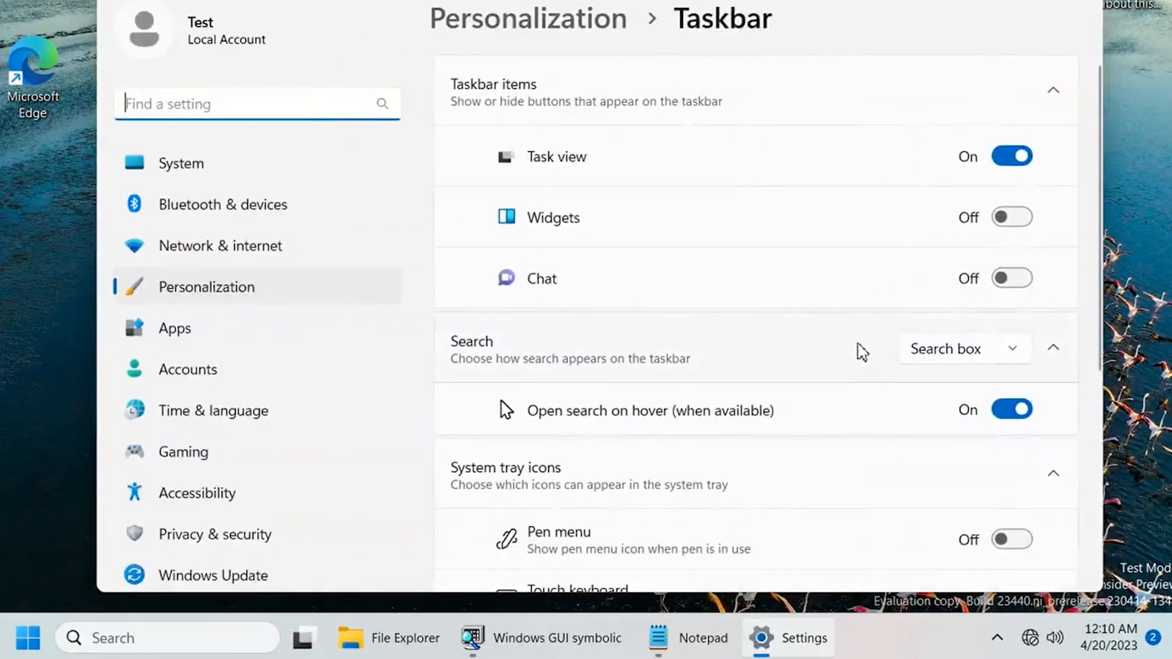
Step: Turn on the Widgets taskbar button and set taskbar alignment to Center
click(1011, 156)
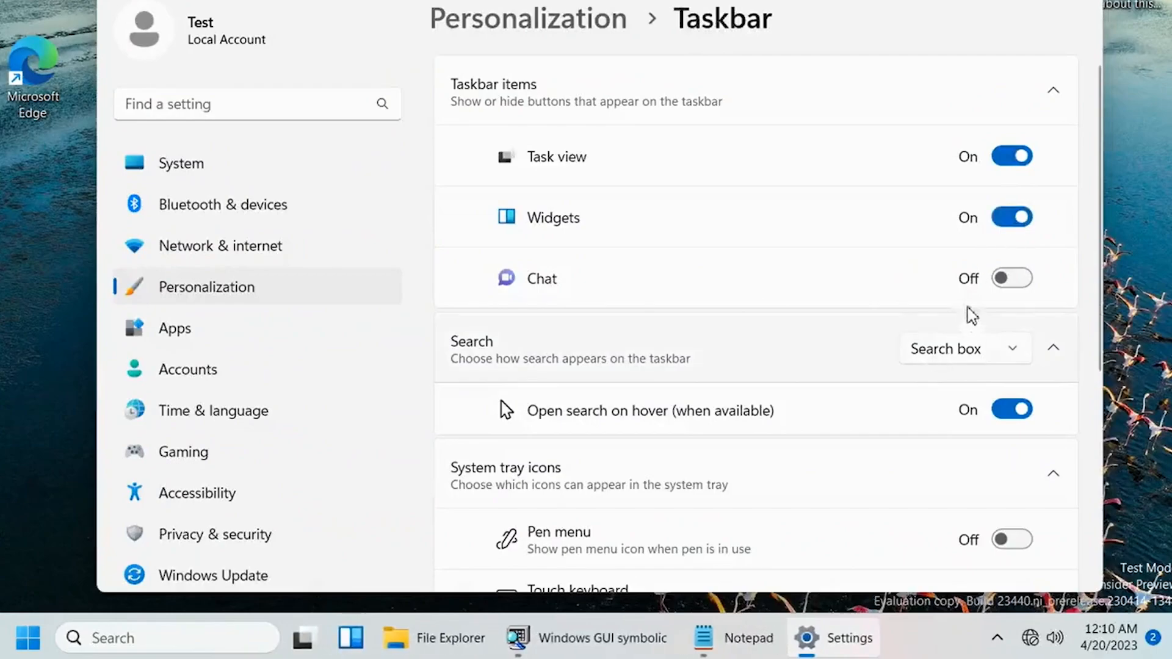
scroll(down, 3)
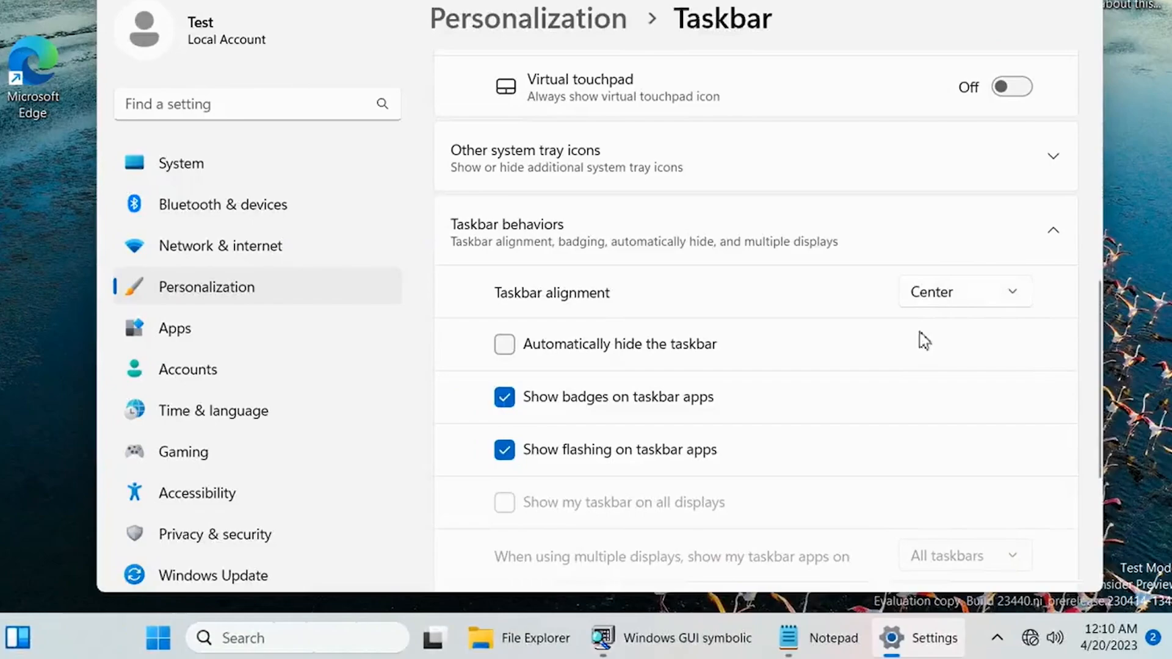
scroll(up, 3)
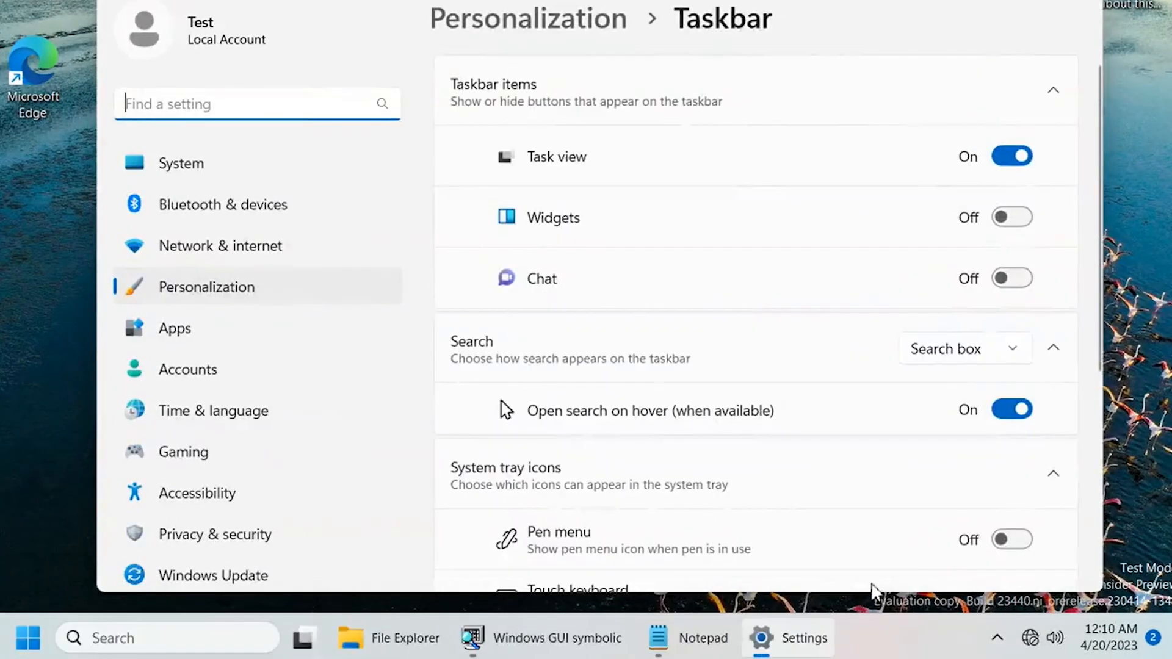
click(1012, 156)
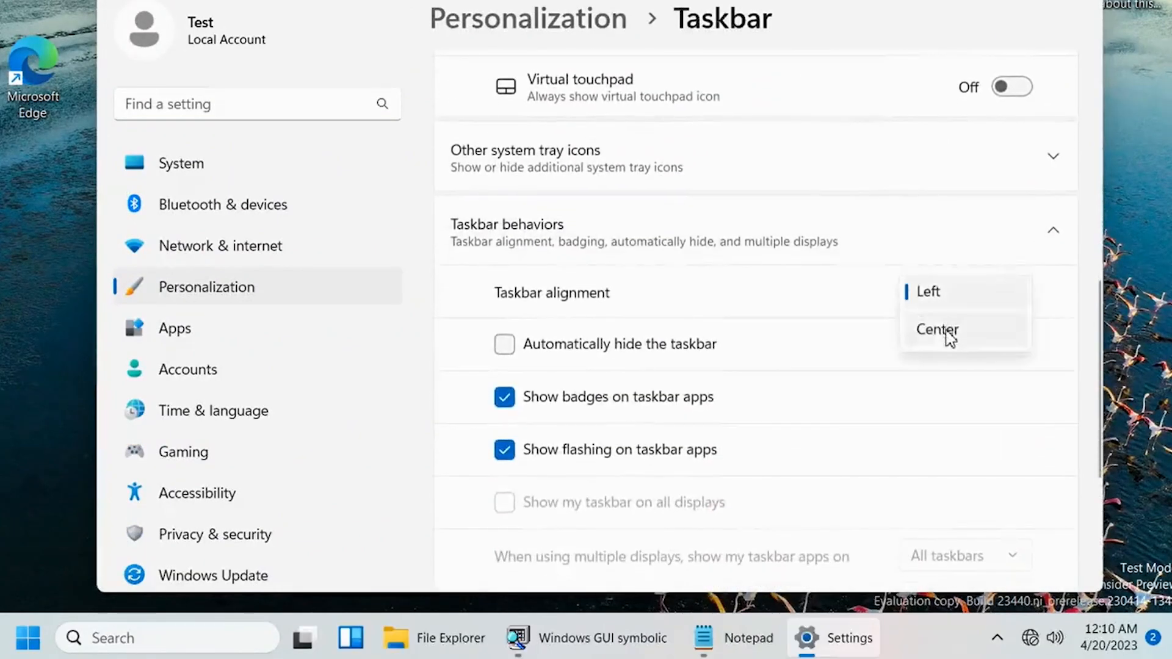
click(936, 329)
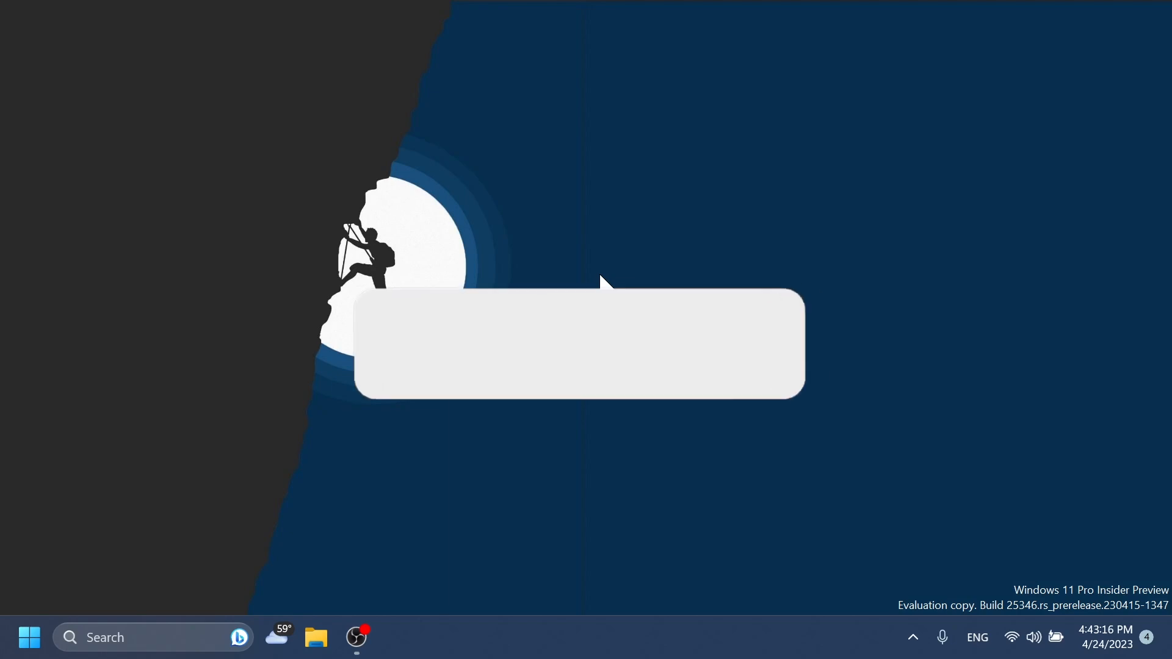
click(670, 346)
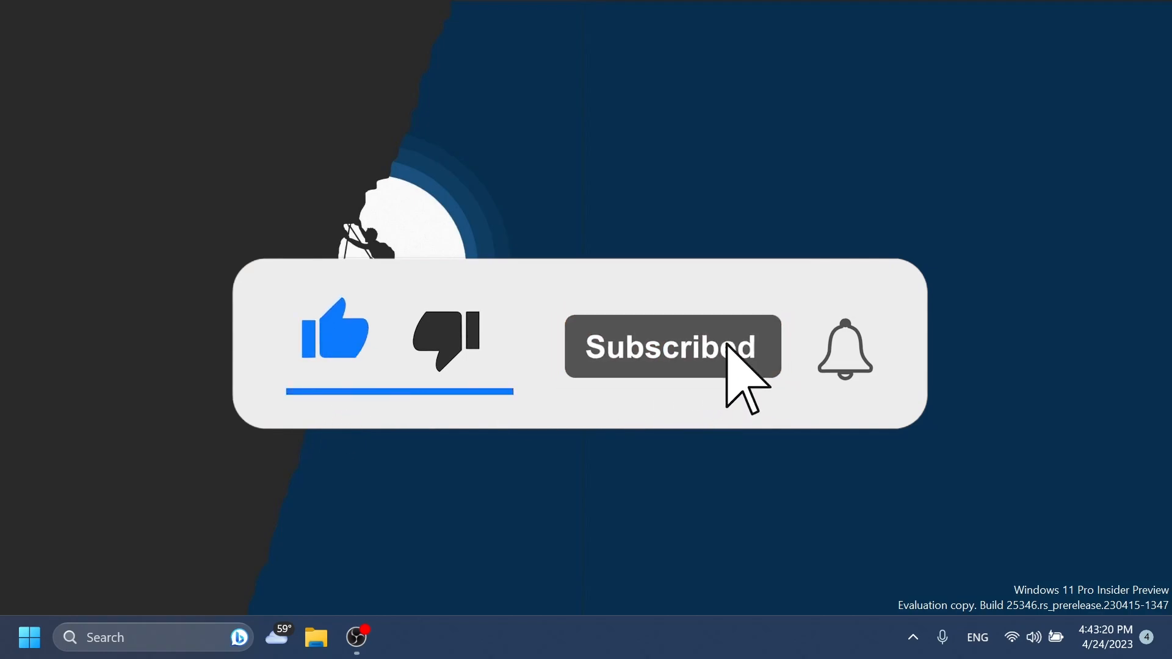